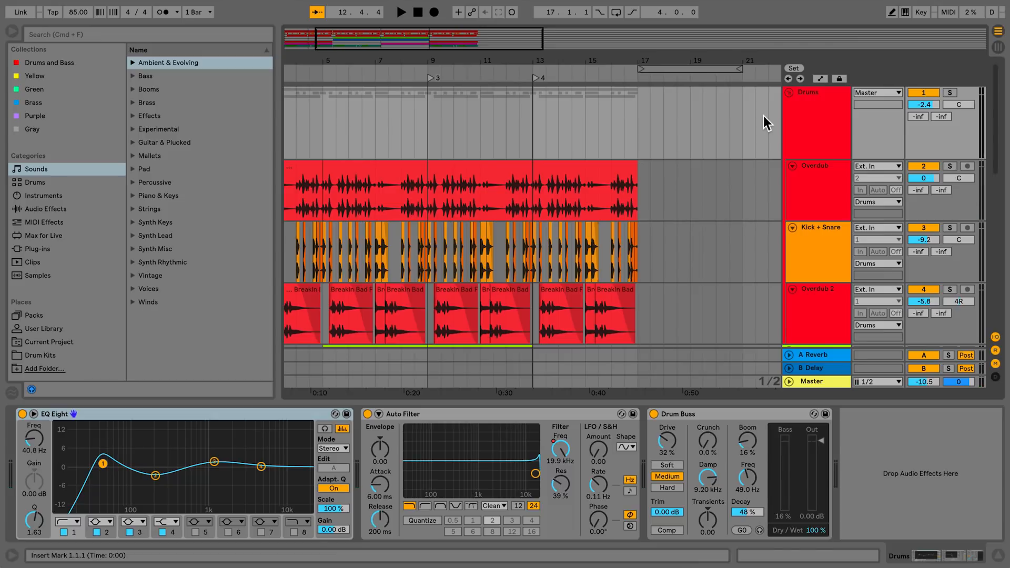
pyautogui.moveTo(815, 126)
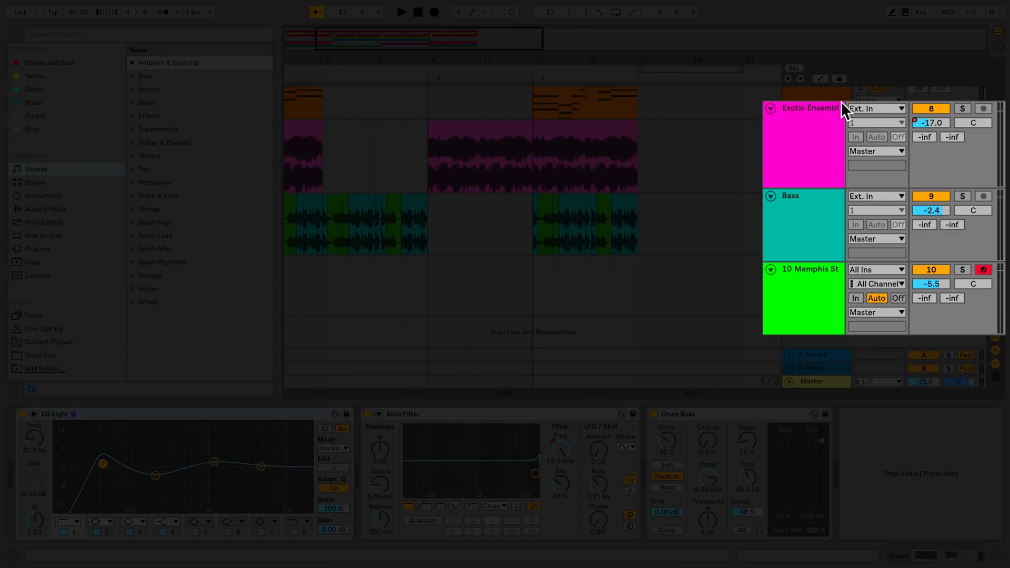
# Leave Exotic Ensemble's input source unchanged and select stretches of the 5 Wavetable chord clip.
pyautogui.click(874, 109)
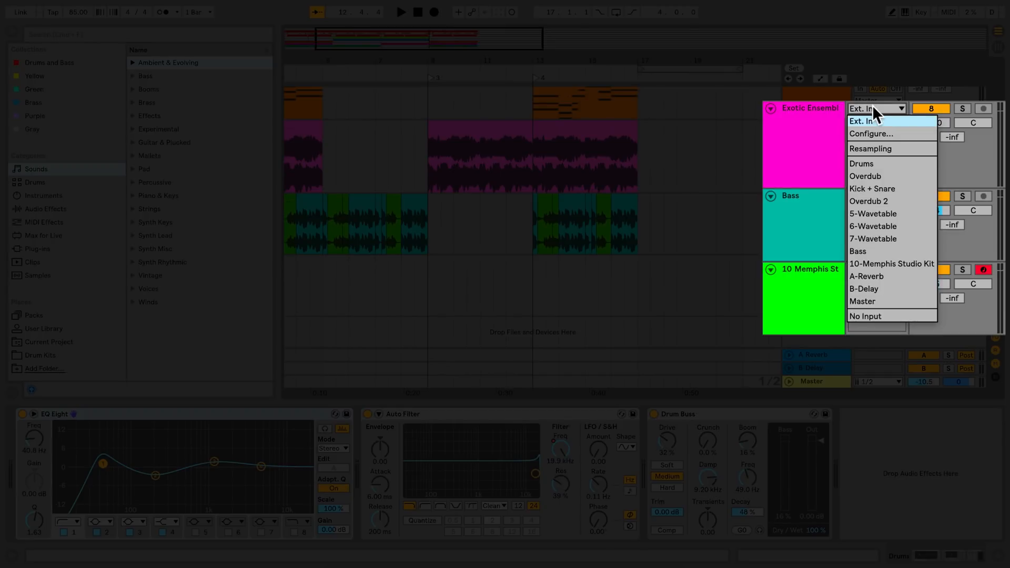
pyautogui.click(869, 121)
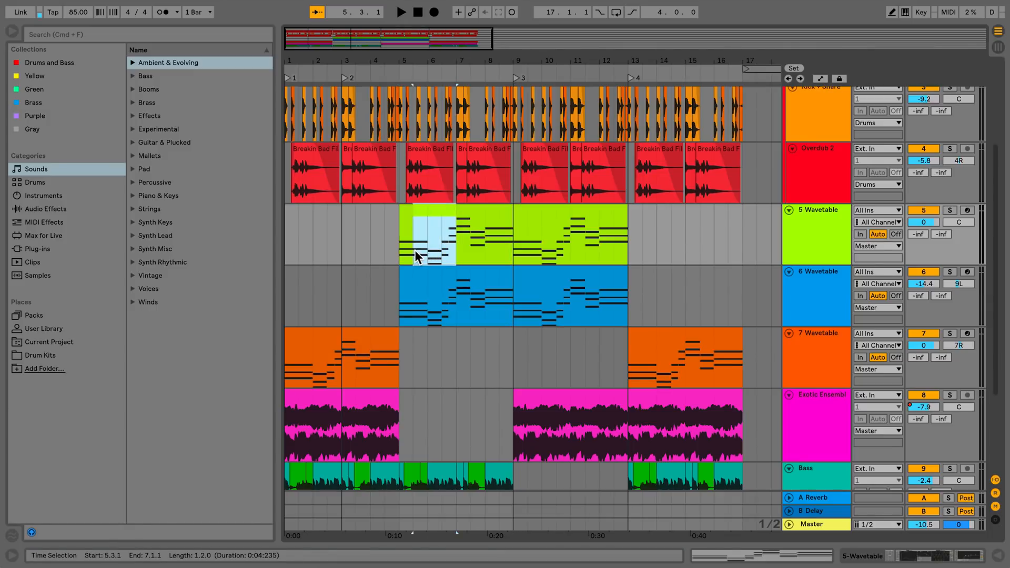
pyautogui.moveTo(416, 258); pyautogui.dragTo(497, 261)
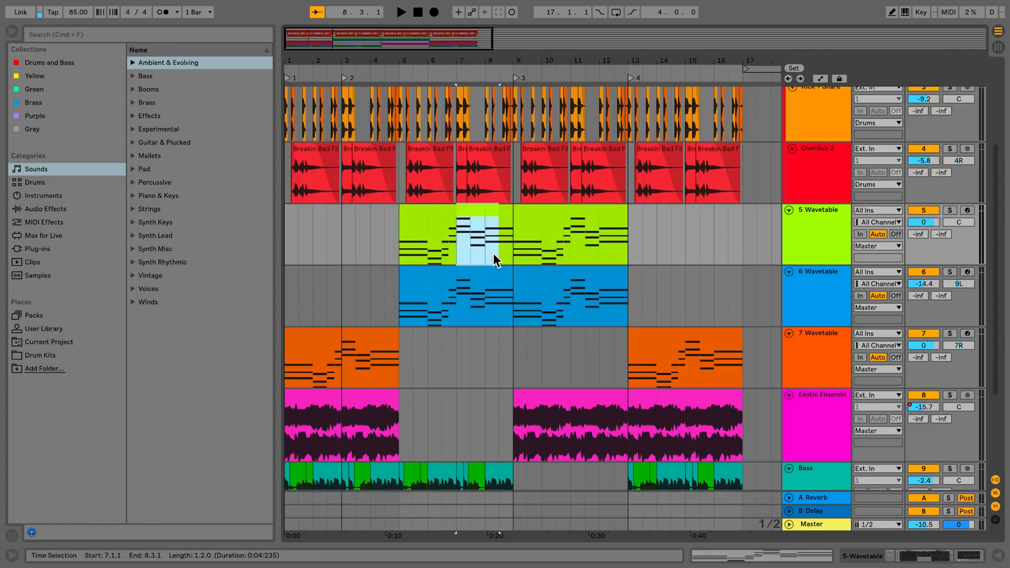
pyautogui.click(512, 313)
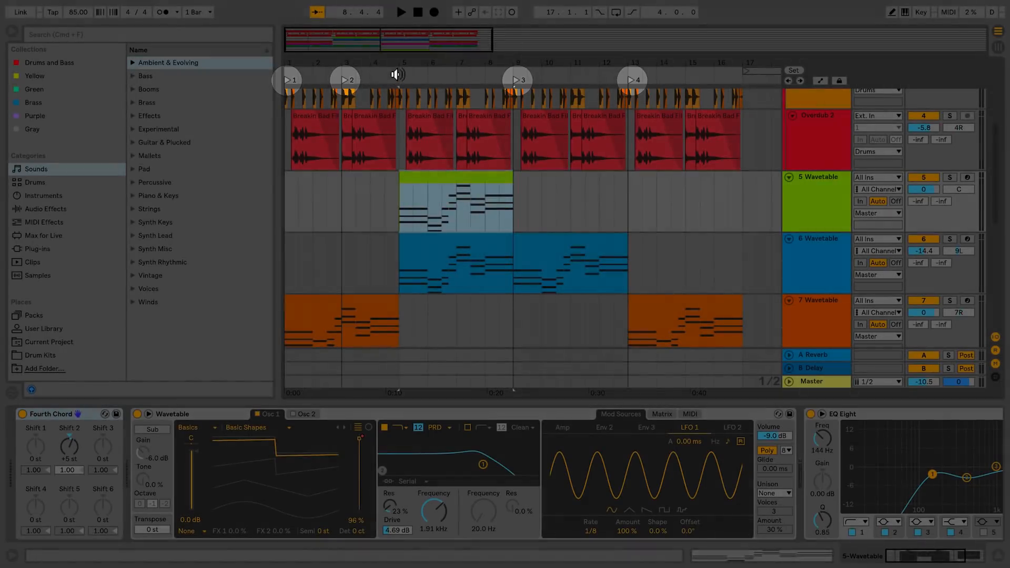
# Add a locator at bar 5 from the scrub-area menu and jump to it.
pyautogui.rightClick(400, 80)
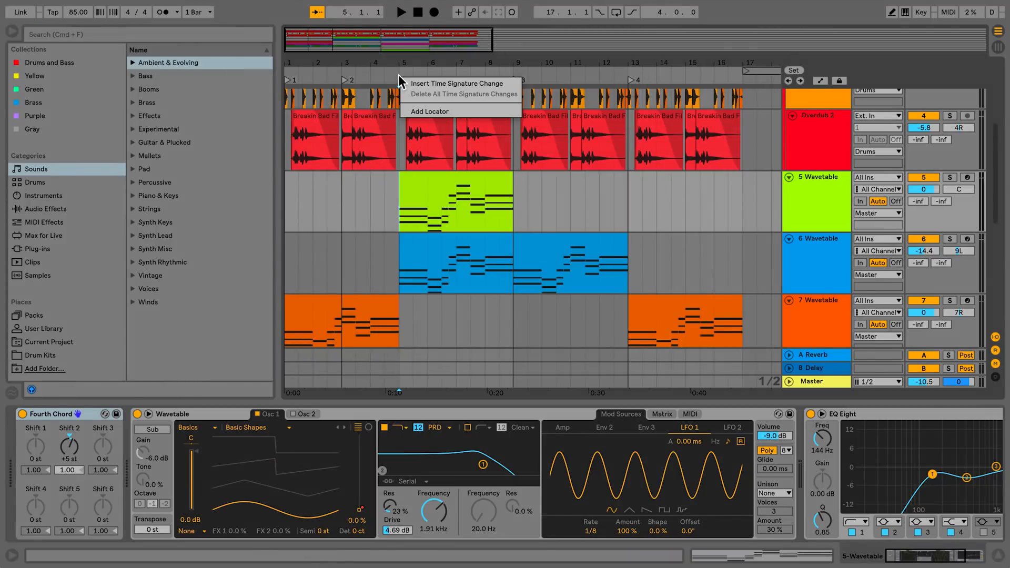
pyautogui.click(430, 111)
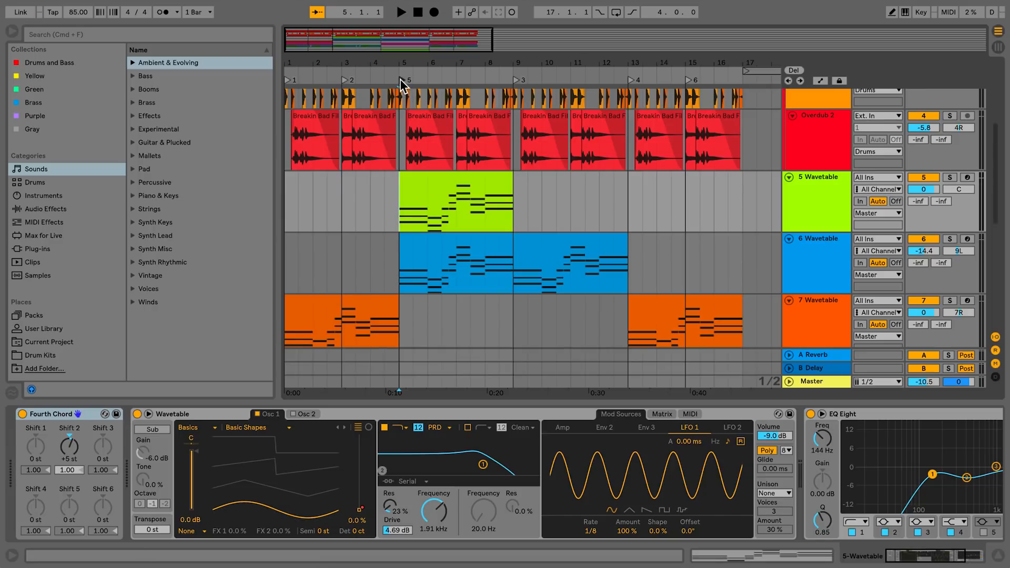
pyautogui.click(401, 12)
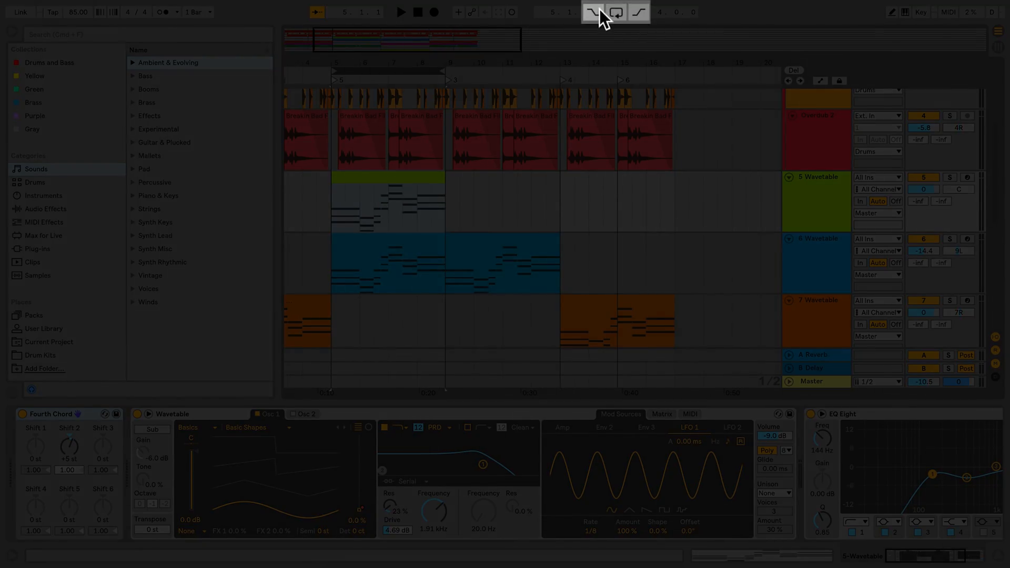
# Enable Loop and punch-in/out recording for the bars 5–9 region.
pyautogui.click(615, 12)
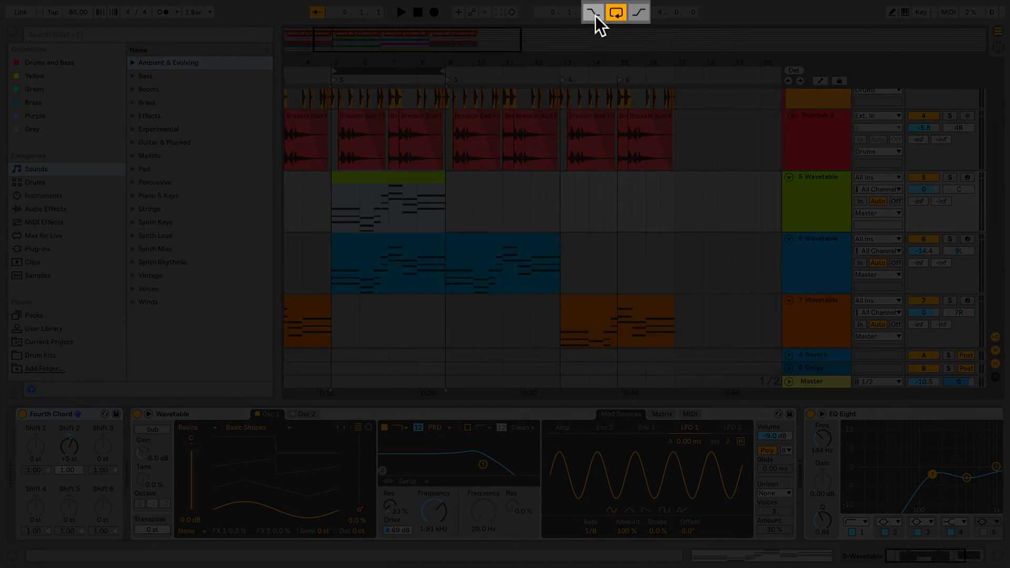
pyautogui.click(637, 11)
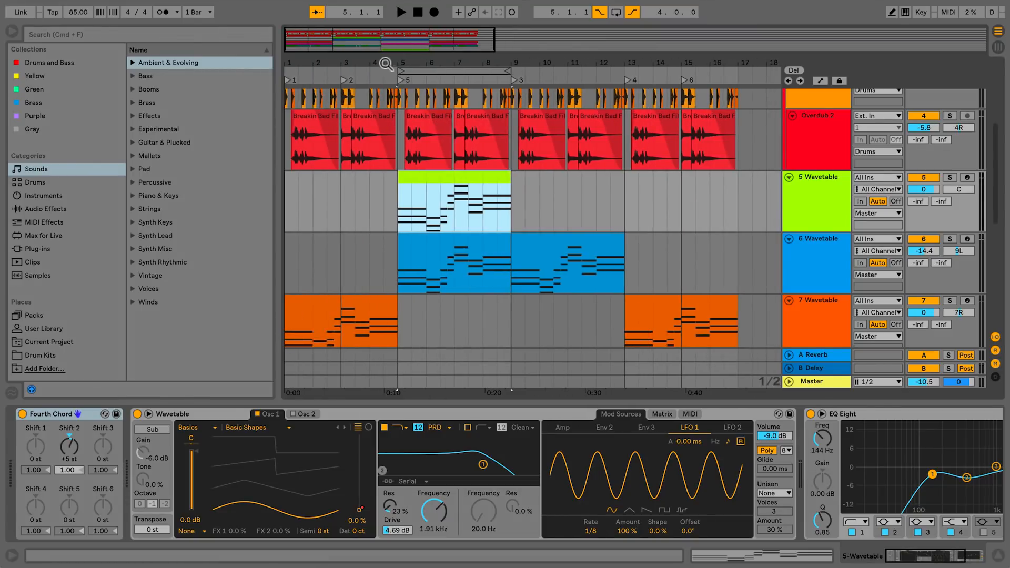
pyautogui.moveTo(345, 87)
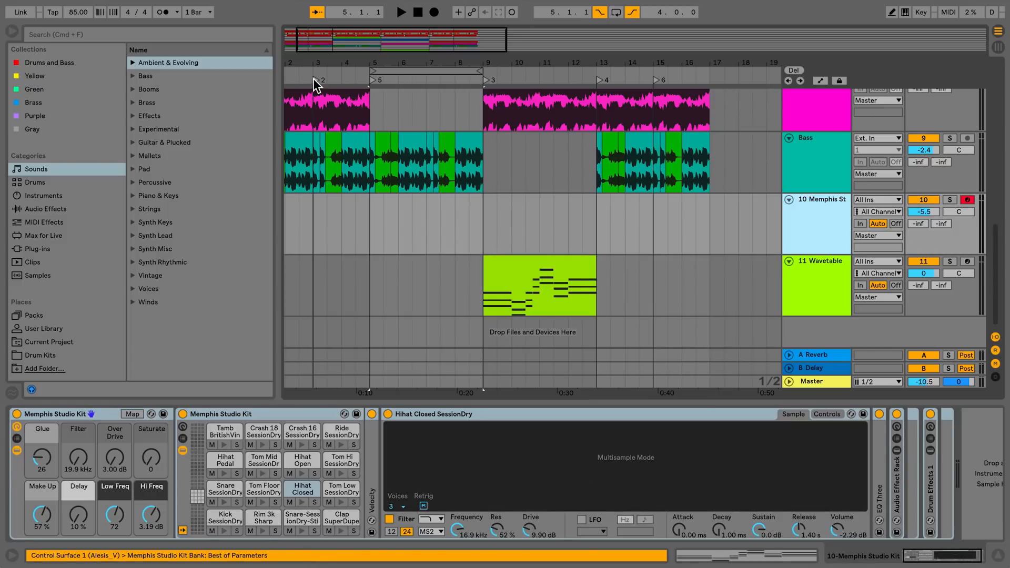
# Record a Memphis Studio Kit drum clip on track 10 over bars 5–9, then stop.
pyautogui.click(400, 12)
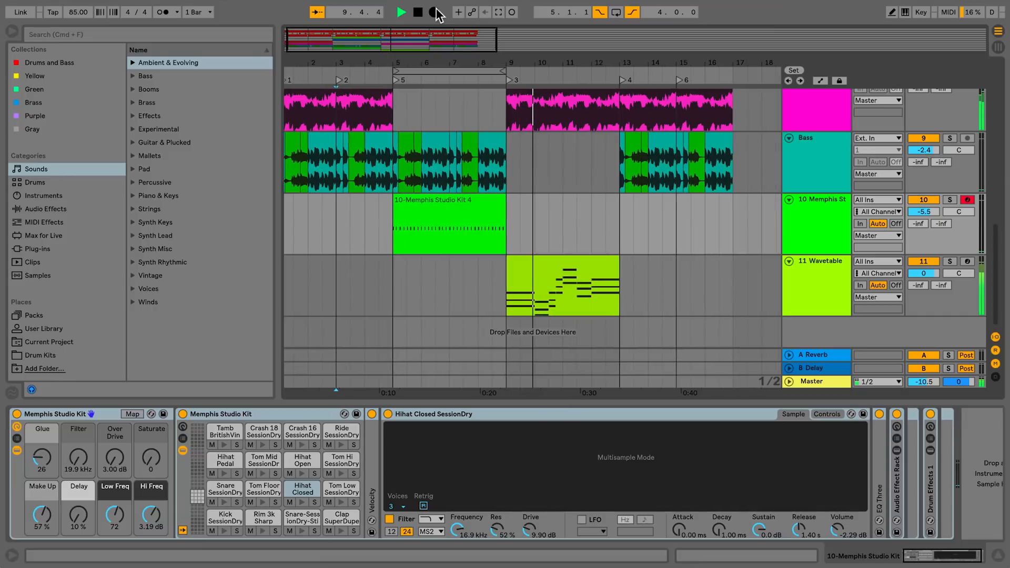
pyautogui.click(399, 11)
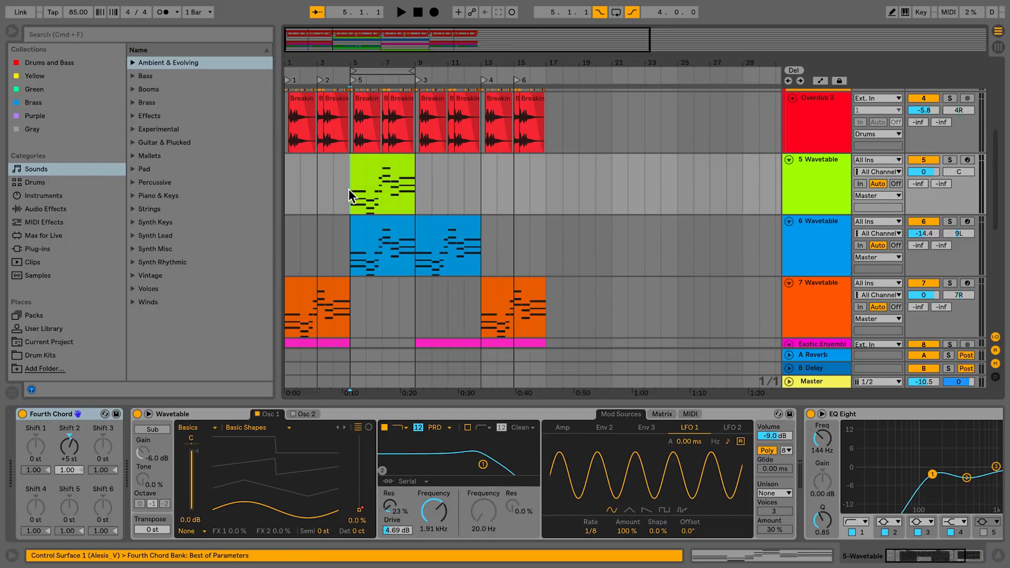
# Select bars 5–9 and apply Duplicate Time from the Edit menu.
pyautogui.click(380, 187)
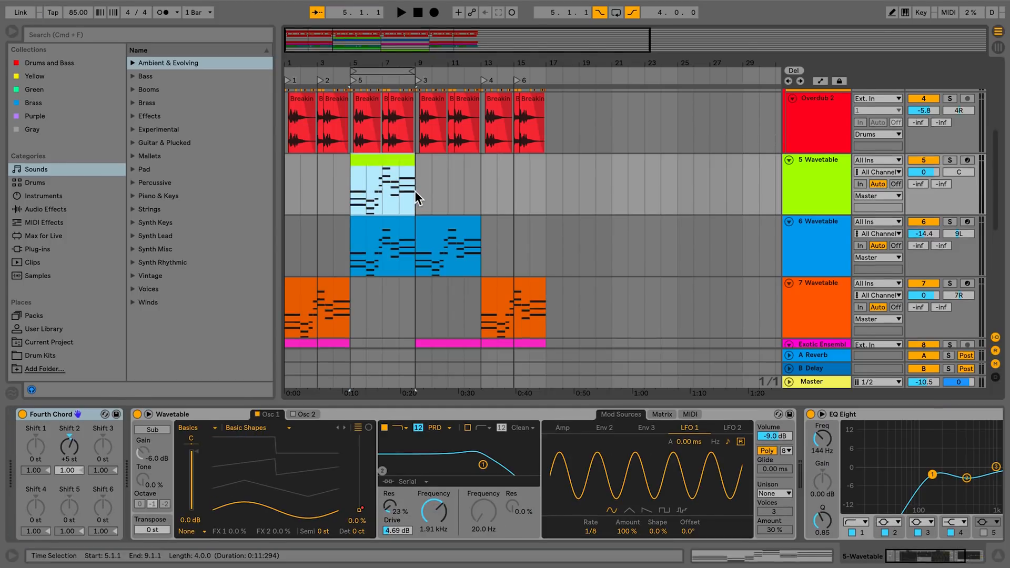
pyautogui.click(78, 6)
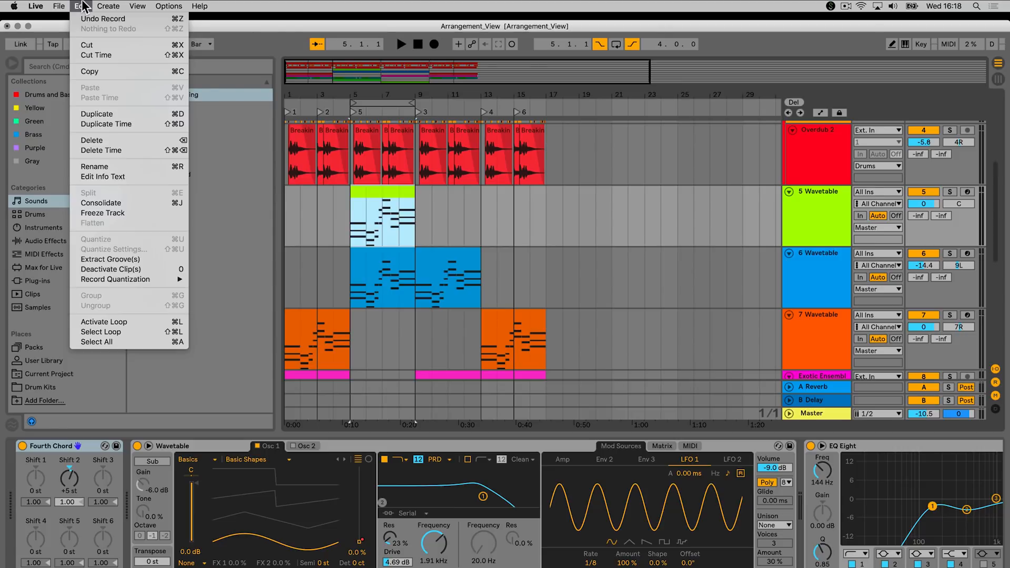
pyautogui.moveTo(106, 124)
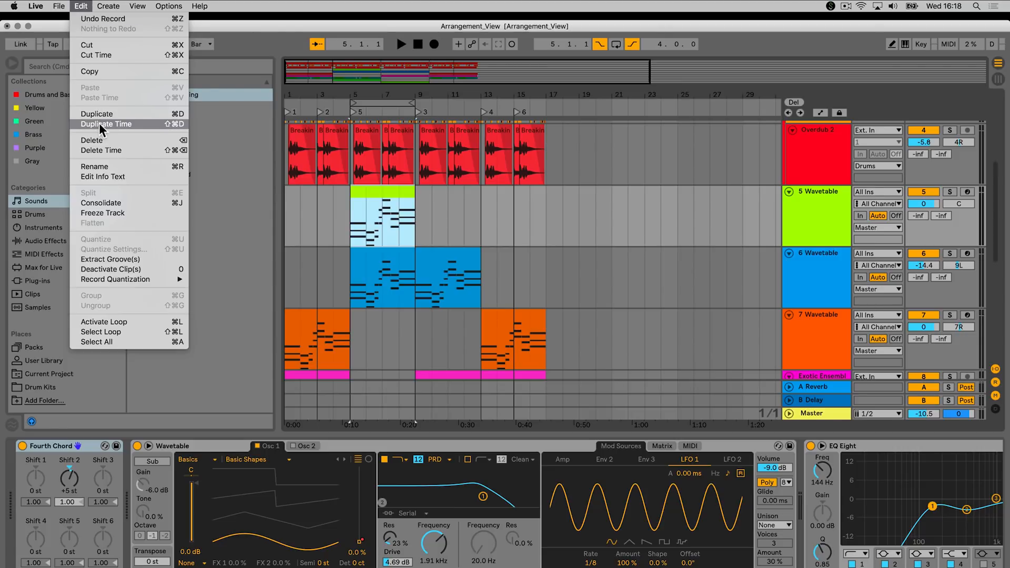
pyautogui.click(106, 124)
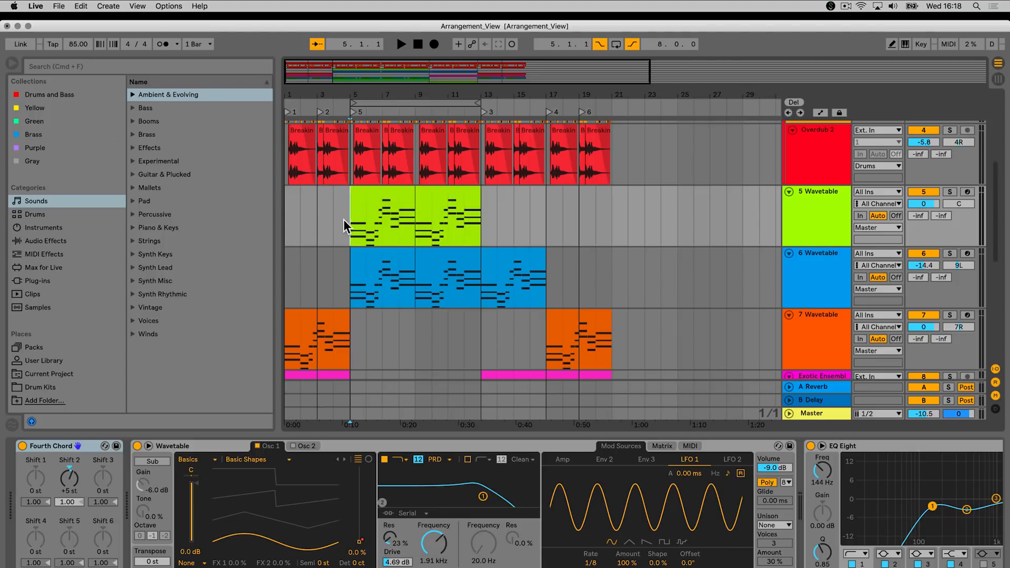
pyautogui.moveTo(551, 211)
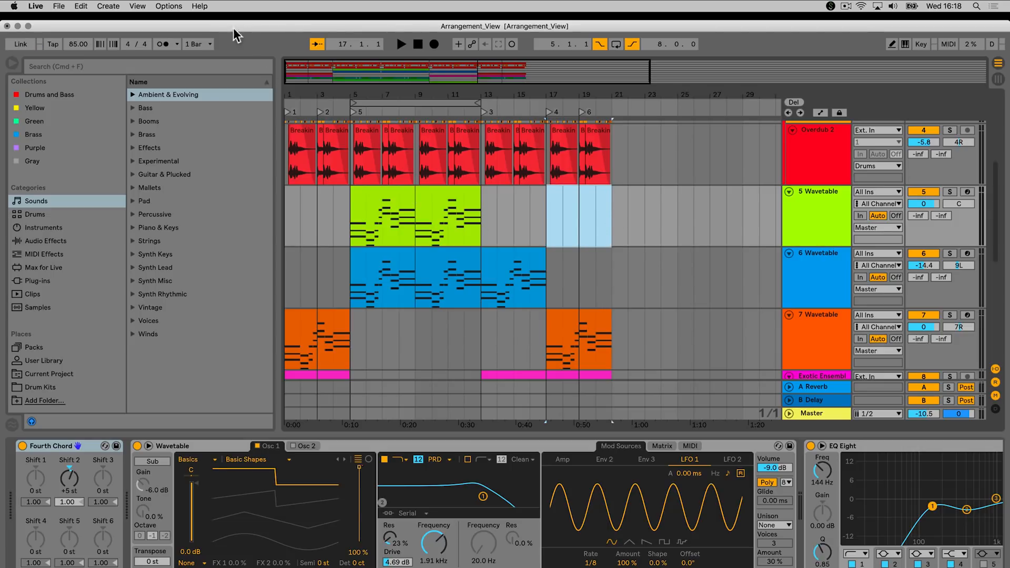
# Apply Edit > Delete Time to the selected bars 17–21.
pyautogui.click(80, 6)
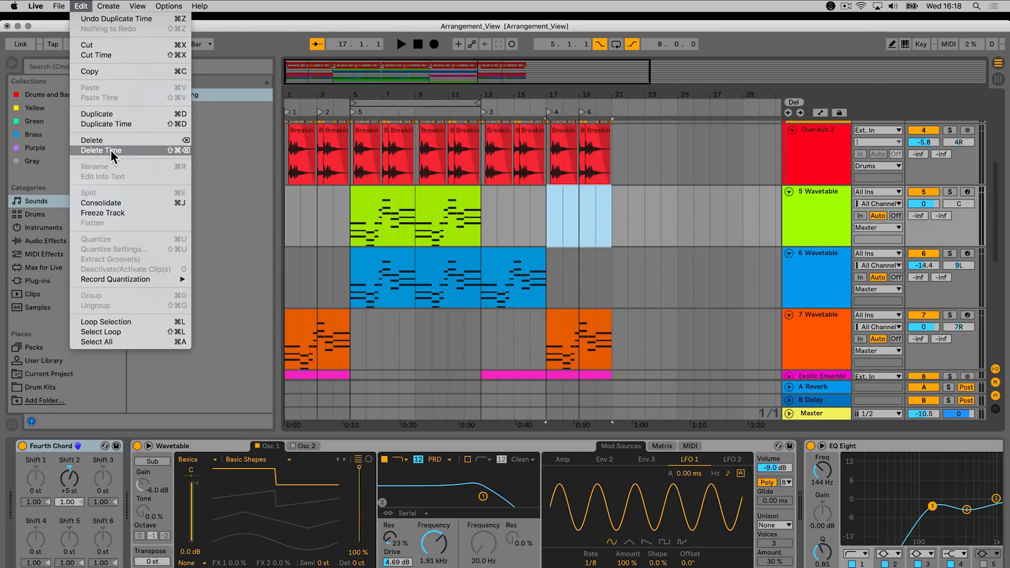
pyautogui.click(102, 150)
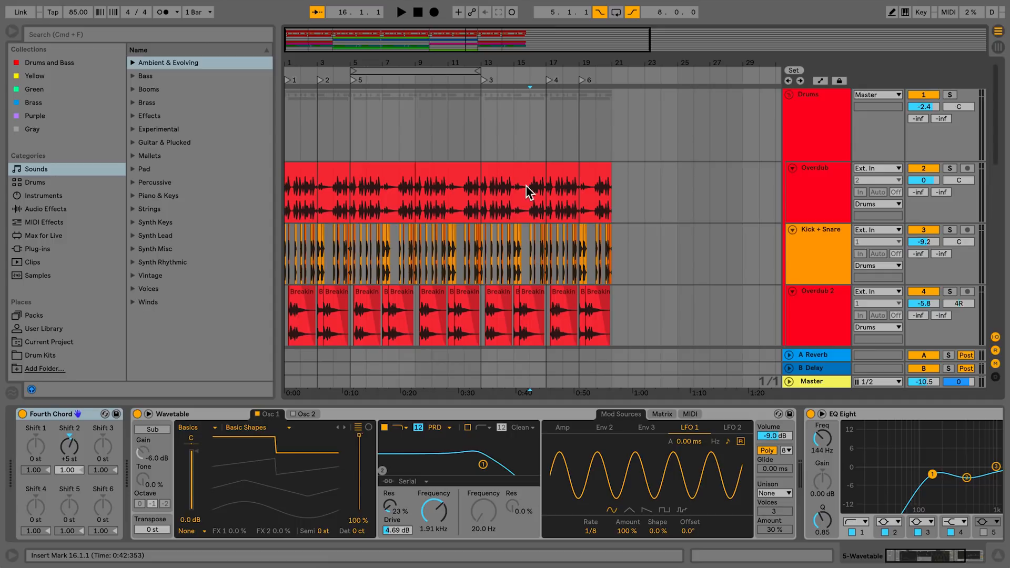
pyautogui.moveTo(683, 186)
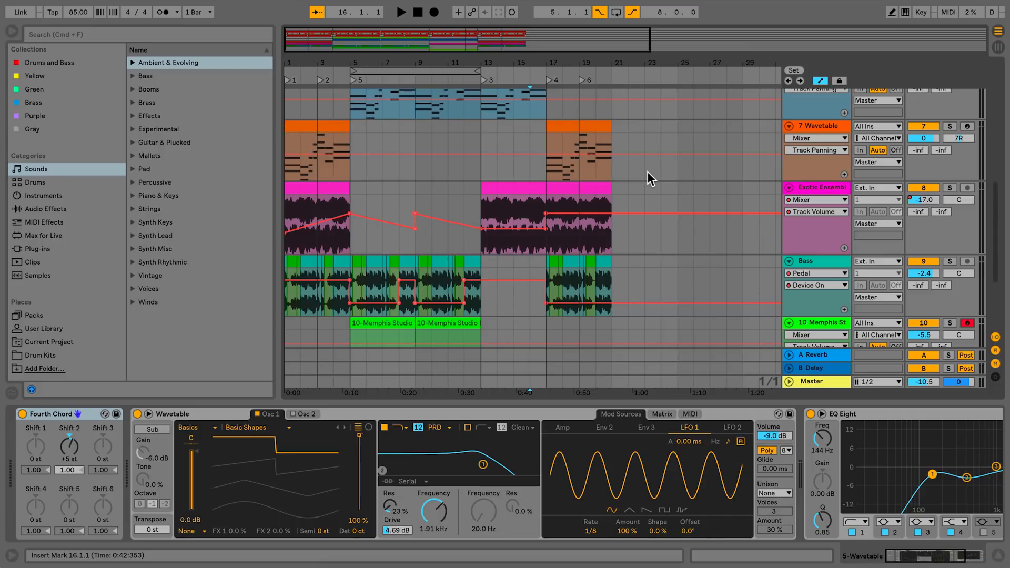
pyautogui.moveTo(474, 186)
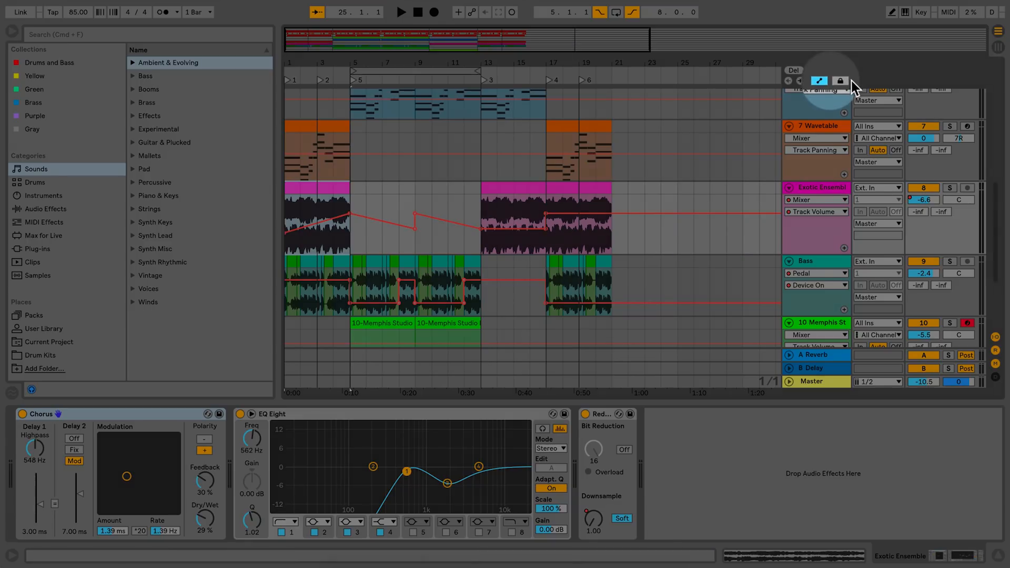
# Switch on Lock Envelopes so automation stays fixed to the song timeline.
pyautogui.click(840, 81)
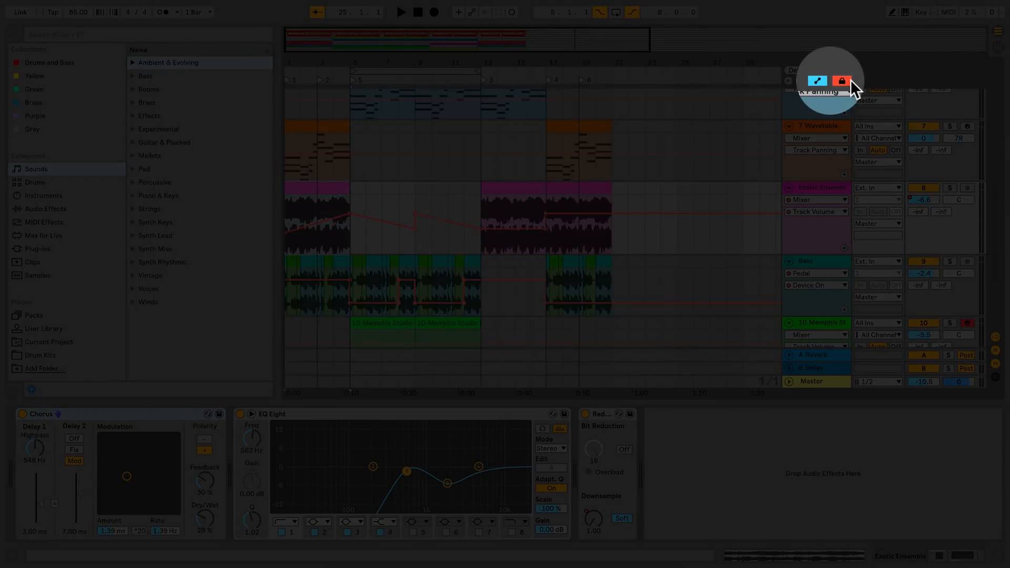